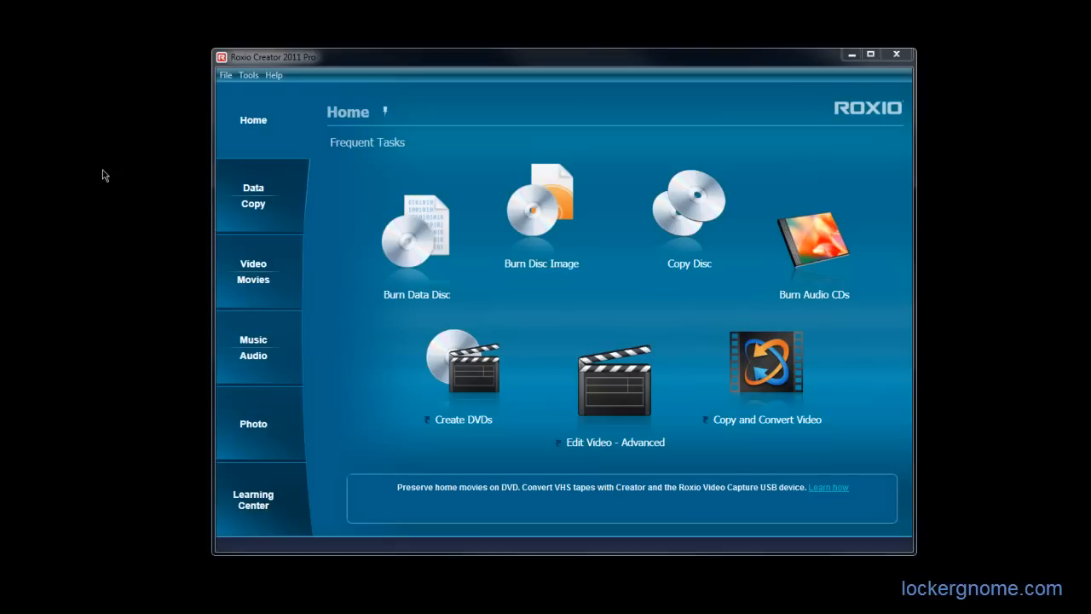
{"action": "mouse_move", "coordinate": [487, 378]}
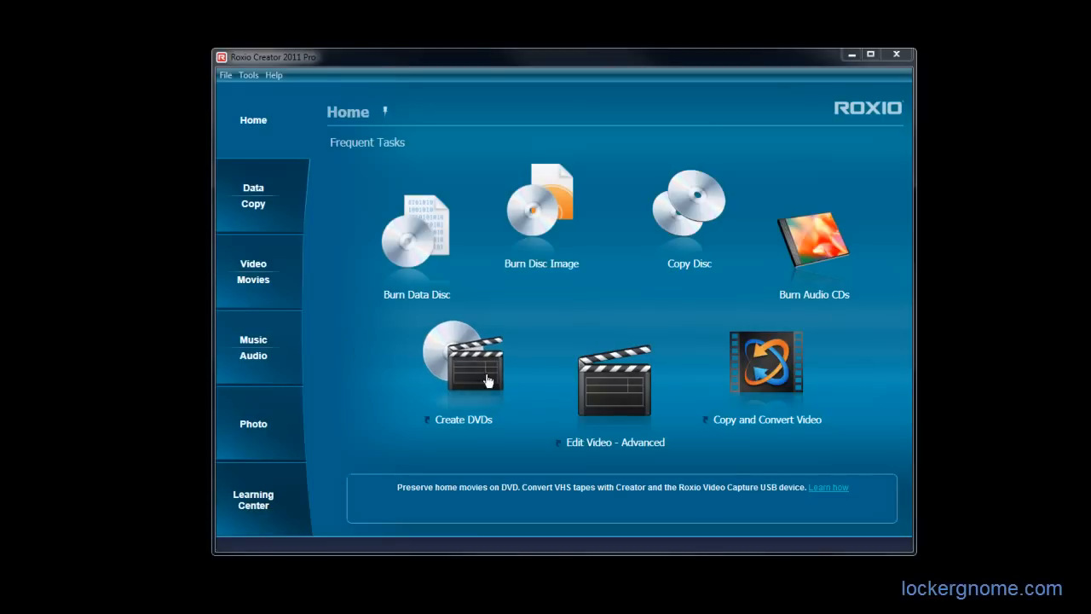
Step: Launch Roxio MyDVD from the Create DVDs task, starting an untitled DVD project
{"action": "left_click", "coordinate": [463, 367]}
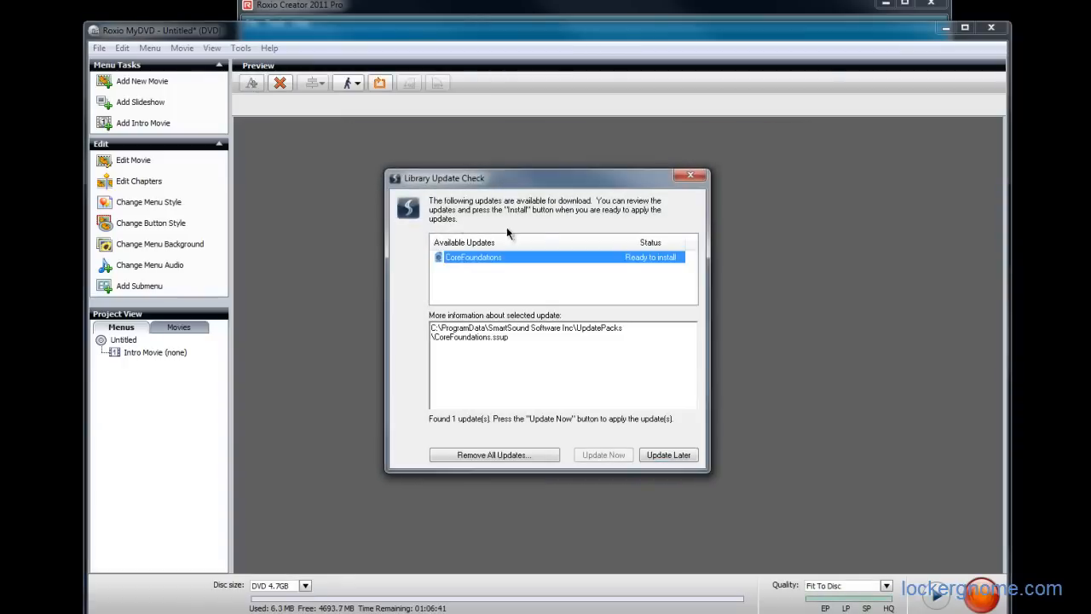
Step: Postpone the MyDVD update and review the video Quality options list
{"action": "left_click", "coordinate": [668, 454]}
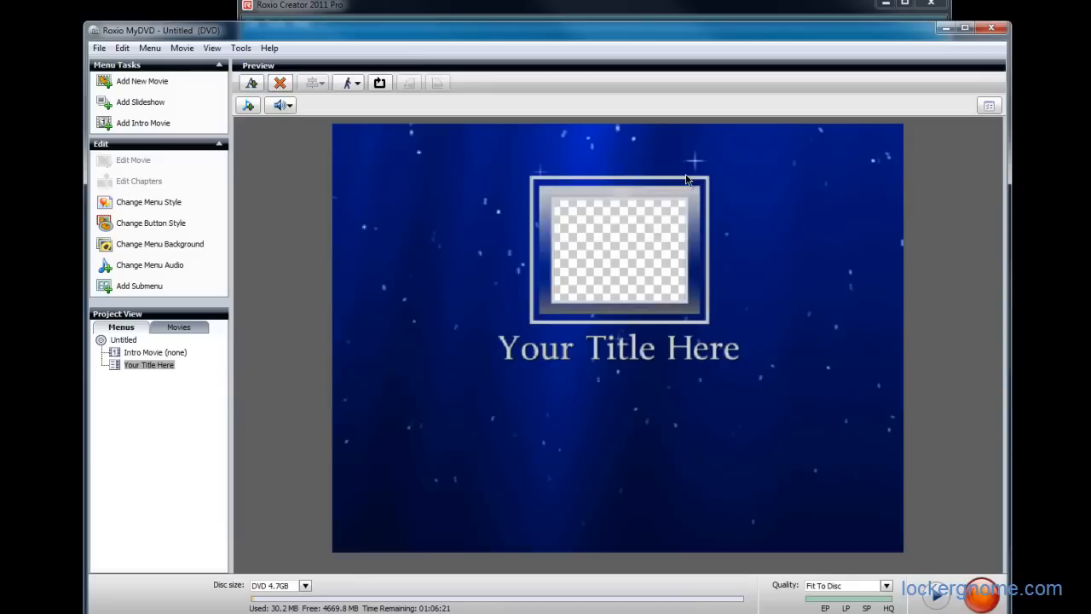
{"action": "mouse_move", "coordinate": [467, 147]}
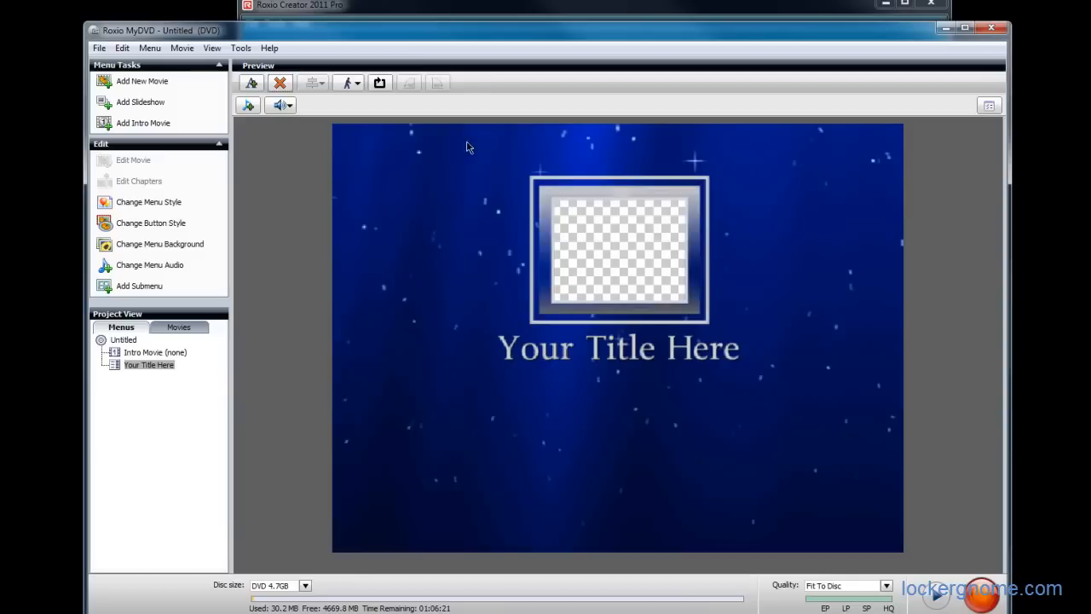
{"action": "mouse_move", "coordinate": [143, 123]}
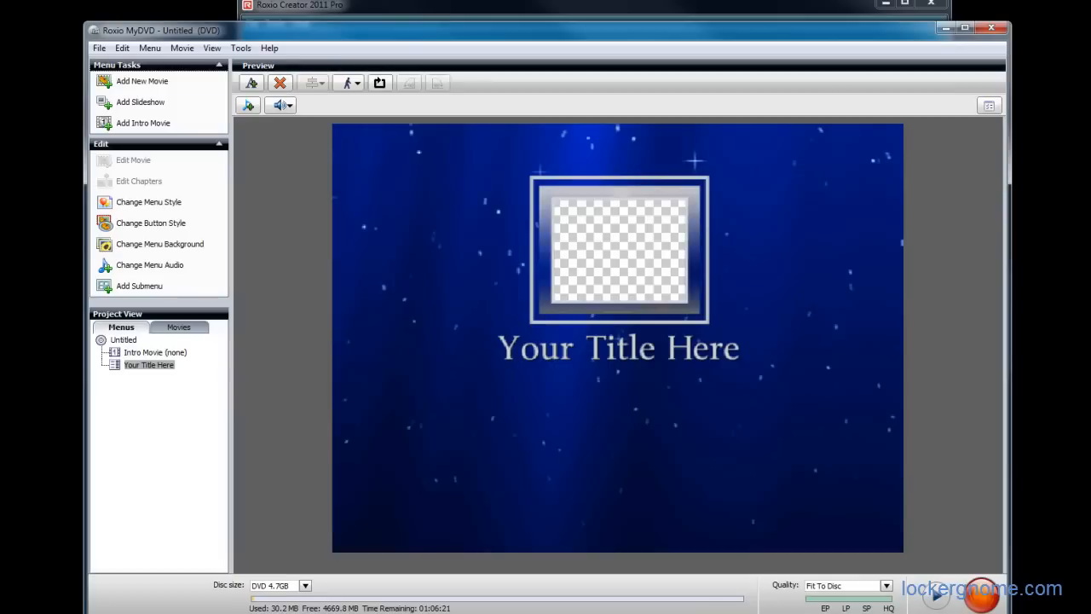
{"action": "left_click", "coordinate": [887, 587]}
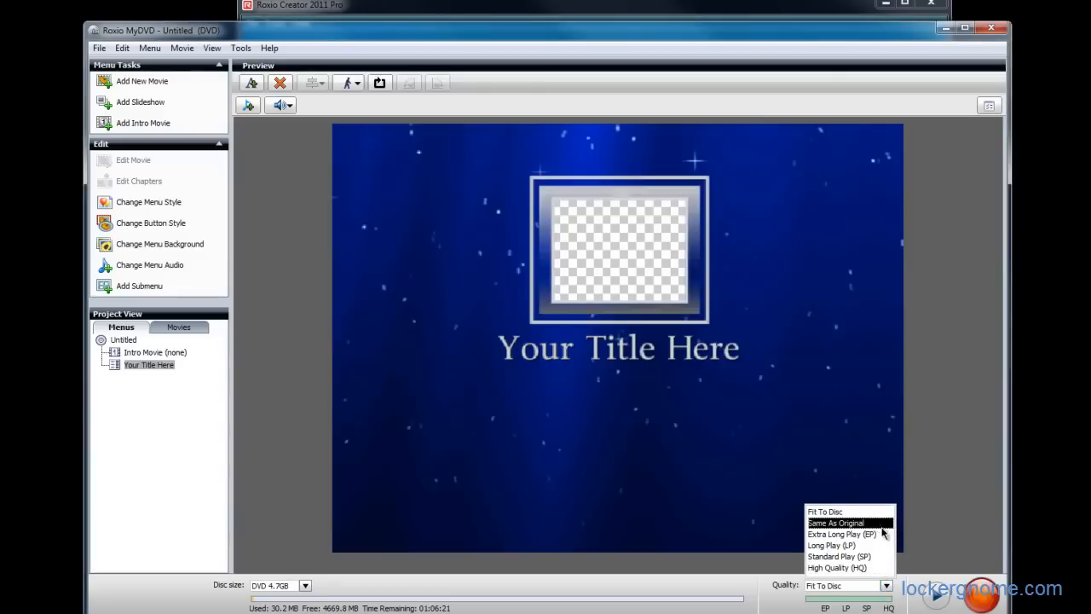
{"action": "mouse_move", "coordinate": [838, 556]}
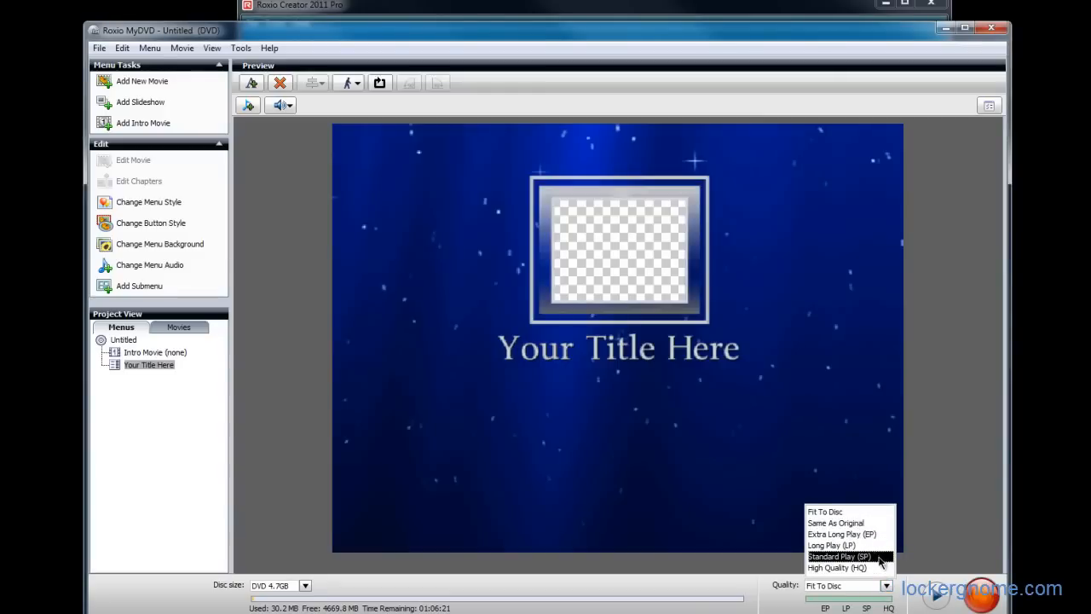
{"action": "mouse_move", "coordinate": [825, 511]}
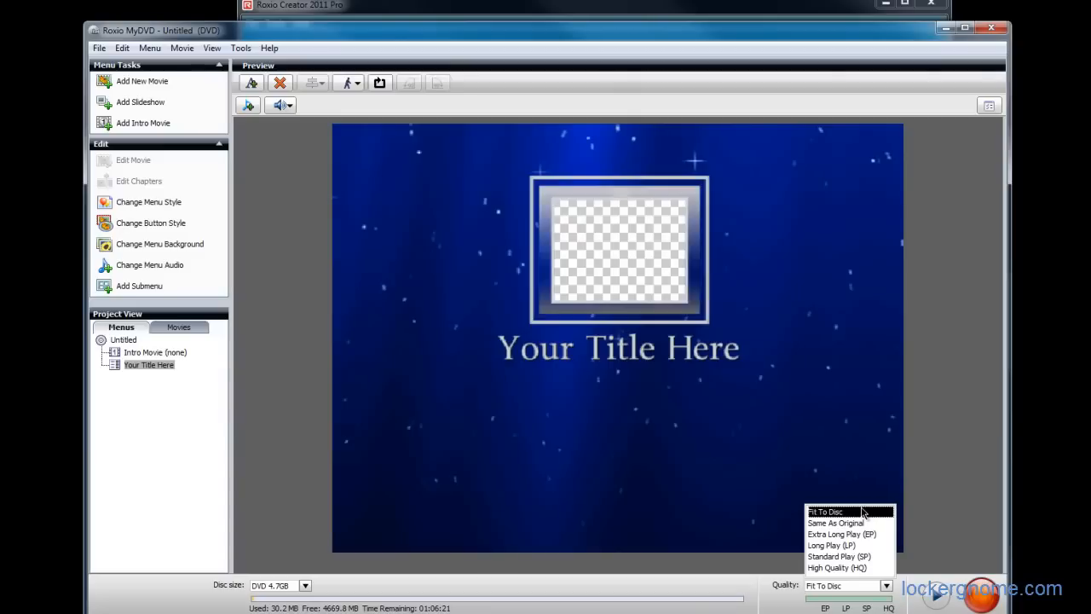
{"action": "mouse_move", "coordinate": [912, 515]}
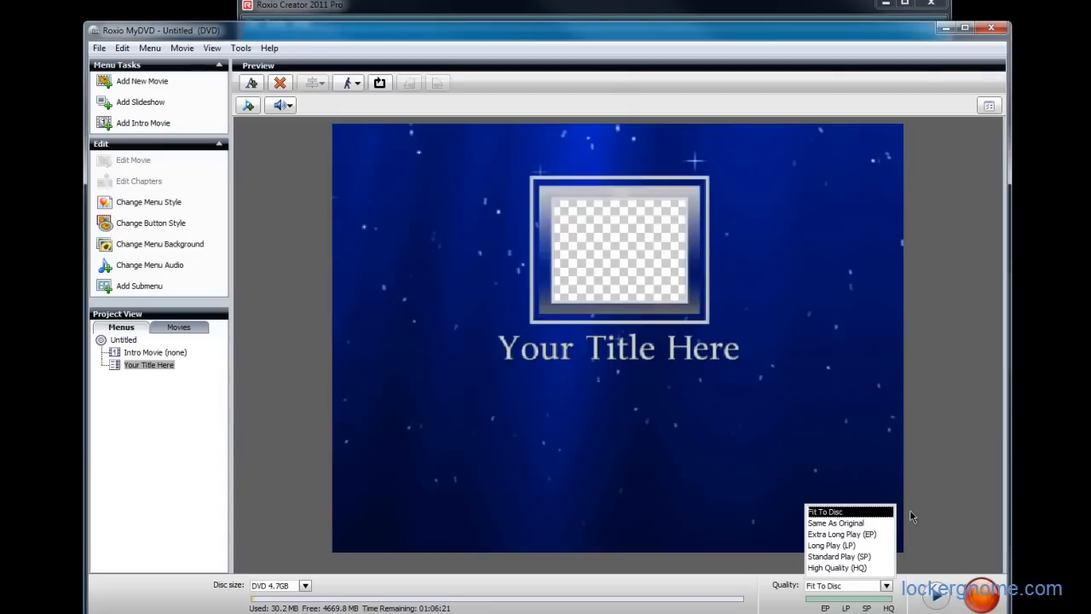
{"action": "mouse_move", "coordinate": [921, 474]}
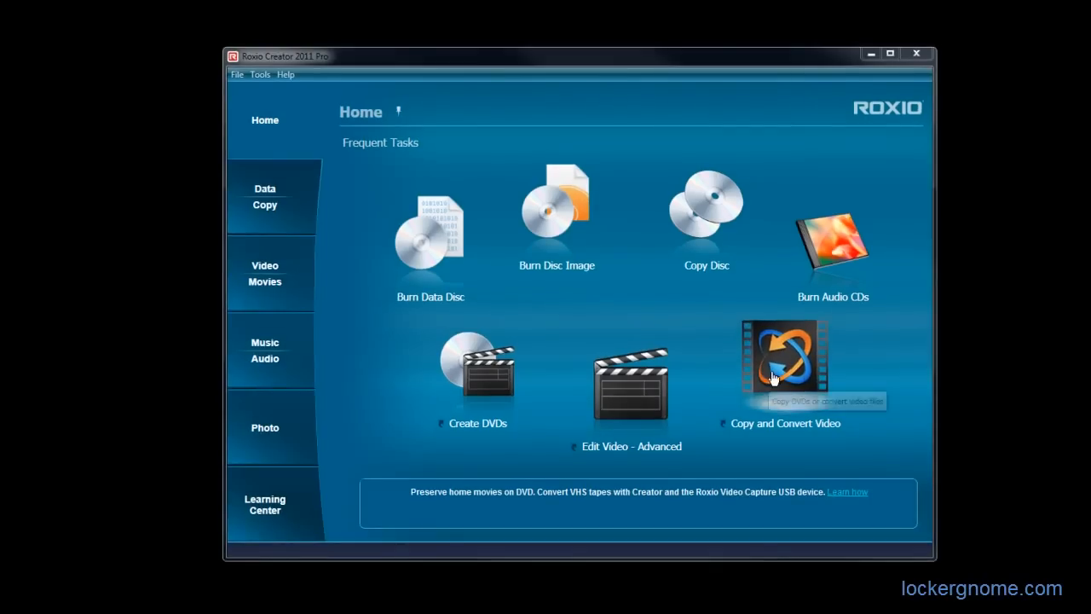
{"action": "mouse_move", "coordinate": [855, 364]}
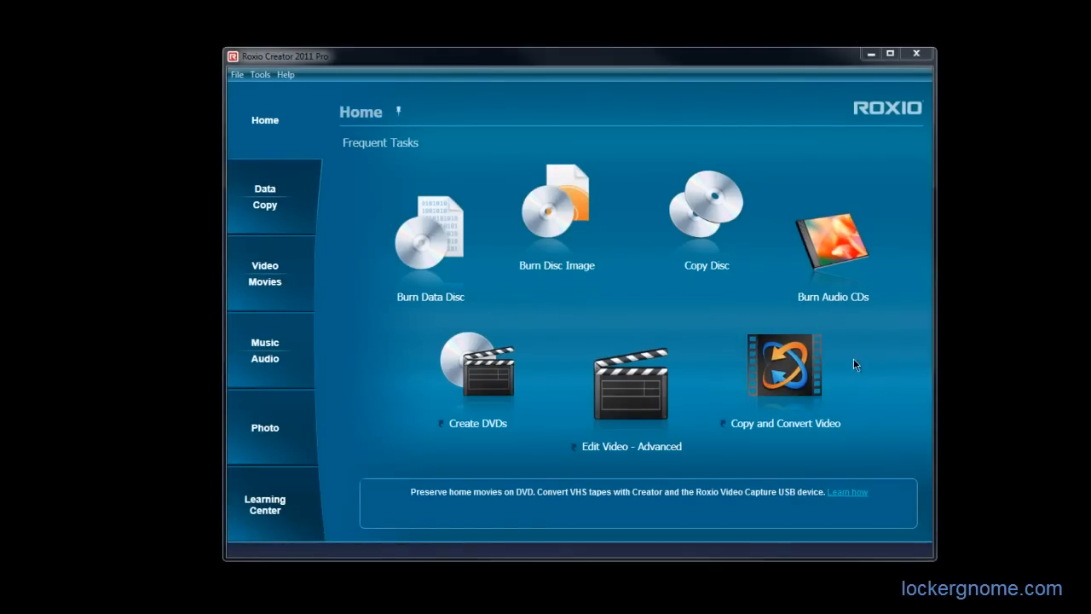
{"action": "mouse_move", "coordinate": [801, 367]}
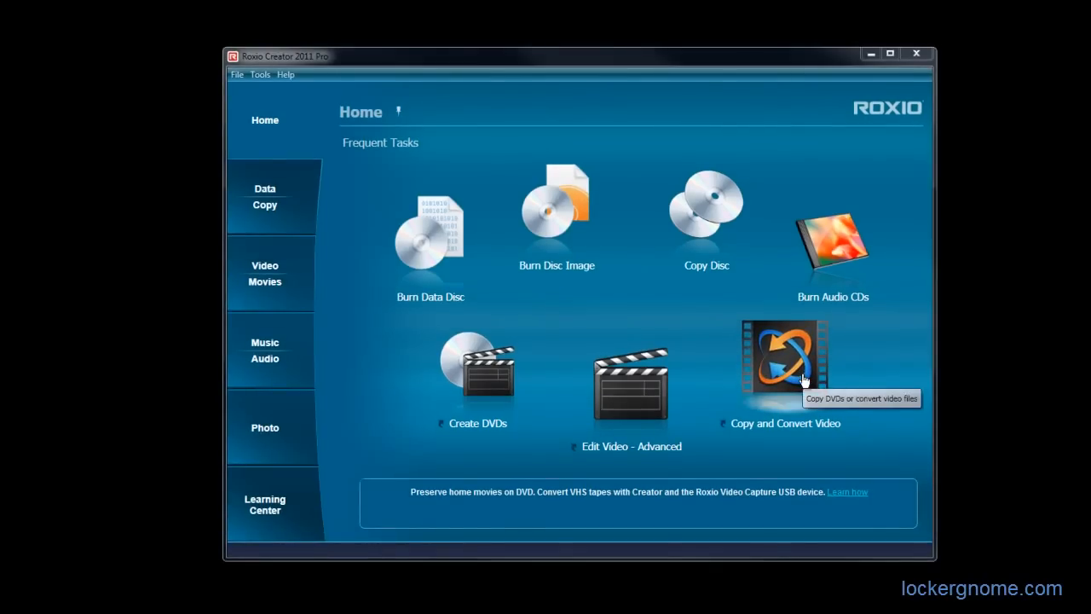
Step: Launch Roxio Video Copy & Convert from the Copy and Convert Video task
{"action": "left_click", "coordinate": [782, 361]}
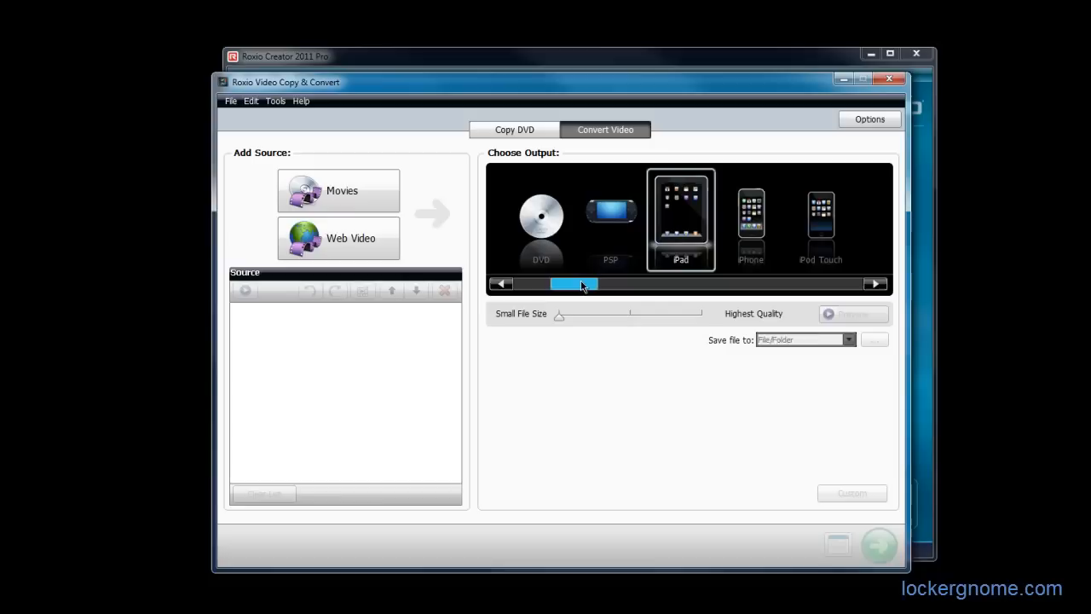
Step: Browse the Choose Output carousel through PlayStation, Blu-ray and WMV HD 720 devices
{"action": "left_click", "coordinate": [874, 283]}
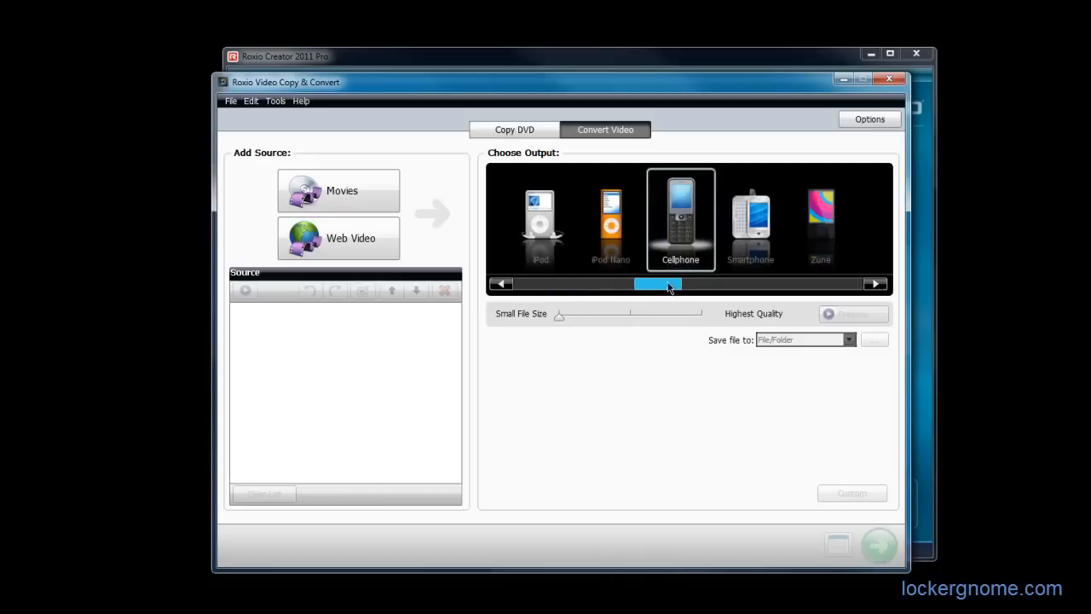
{"action": "left_click", "coordinate": [876, 283]}
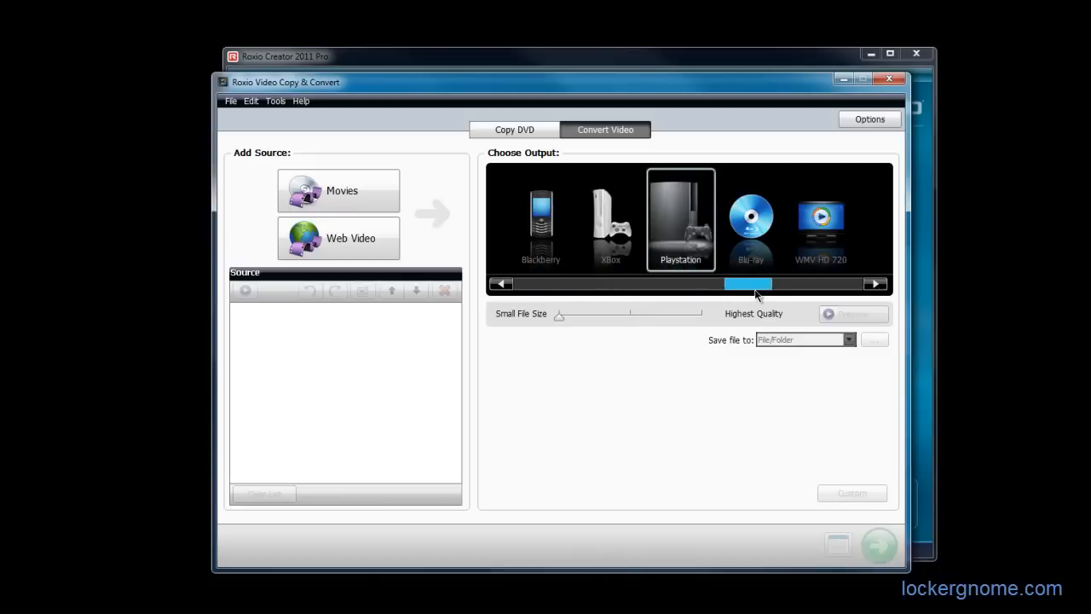
{"action": "left_click", "coordinate": [875, 283]}
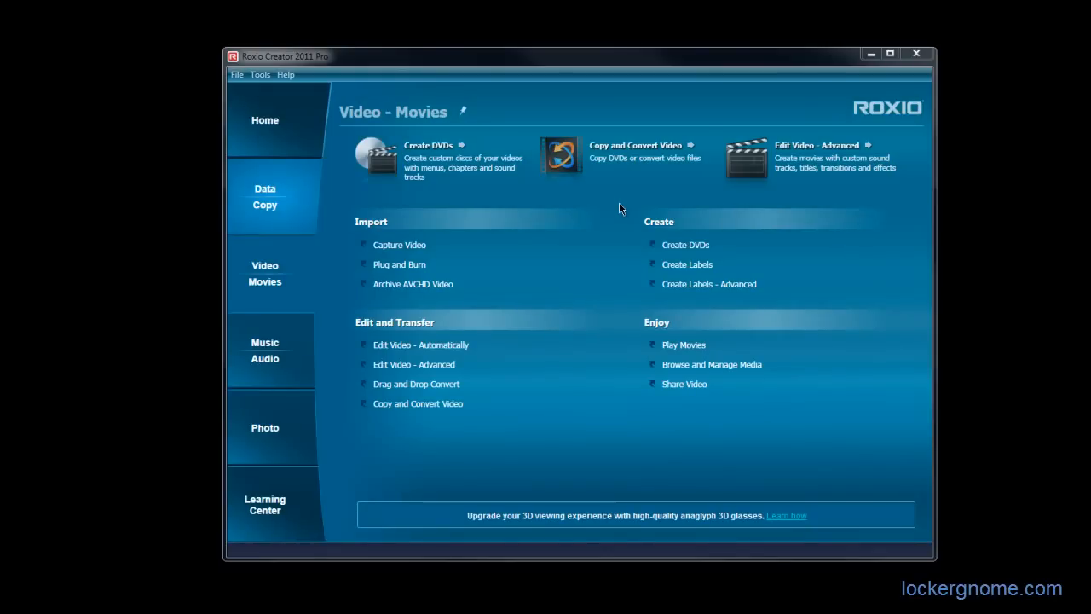
{"action": "mouse_move", "coordinate": [398, 246]}
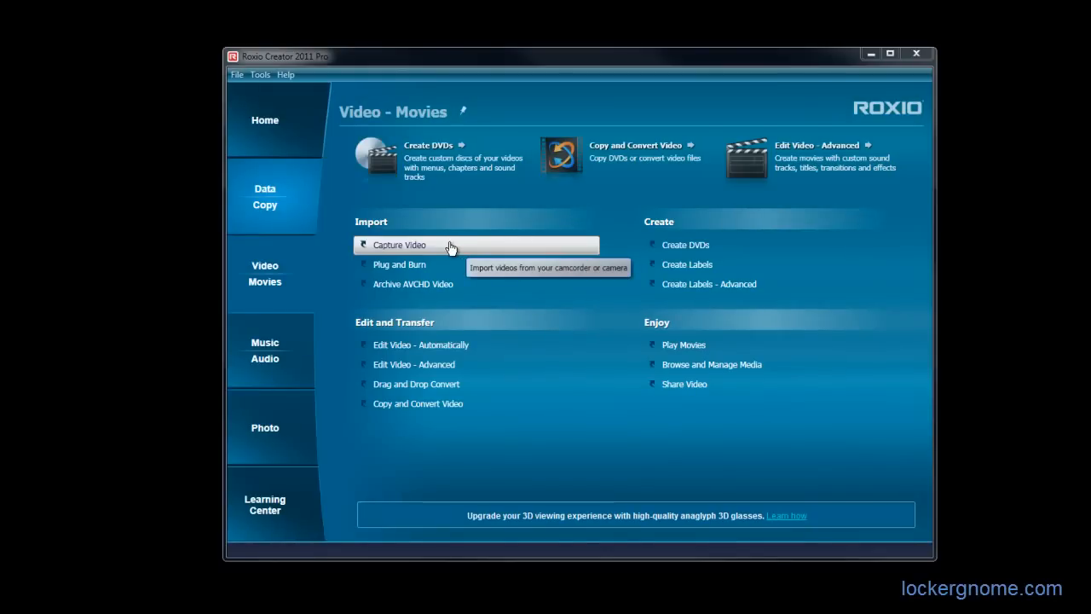
{"action": "mouse_move", "coordinate": [453, 261]}
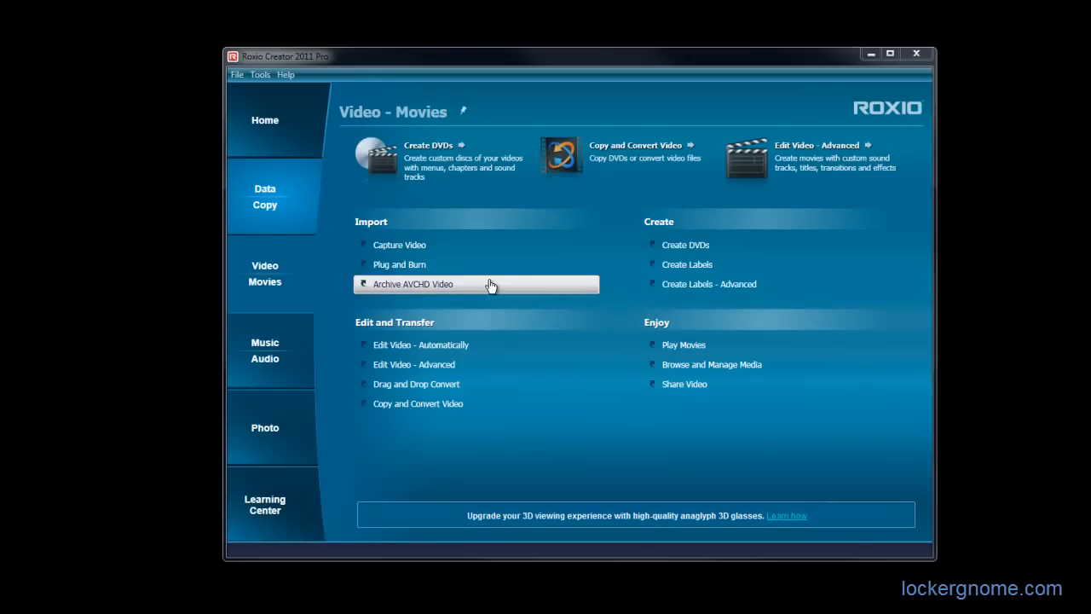
{"action": "mouse_move", "coordinate": [502, 321]}
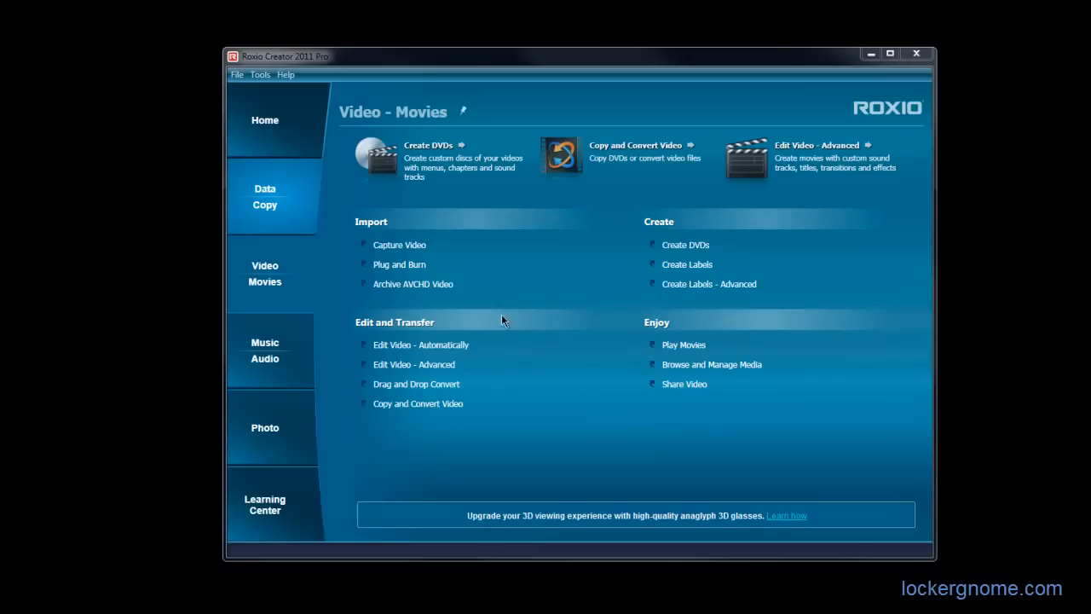
{"action": "mouse_move", "coordinate": [520, 324]}
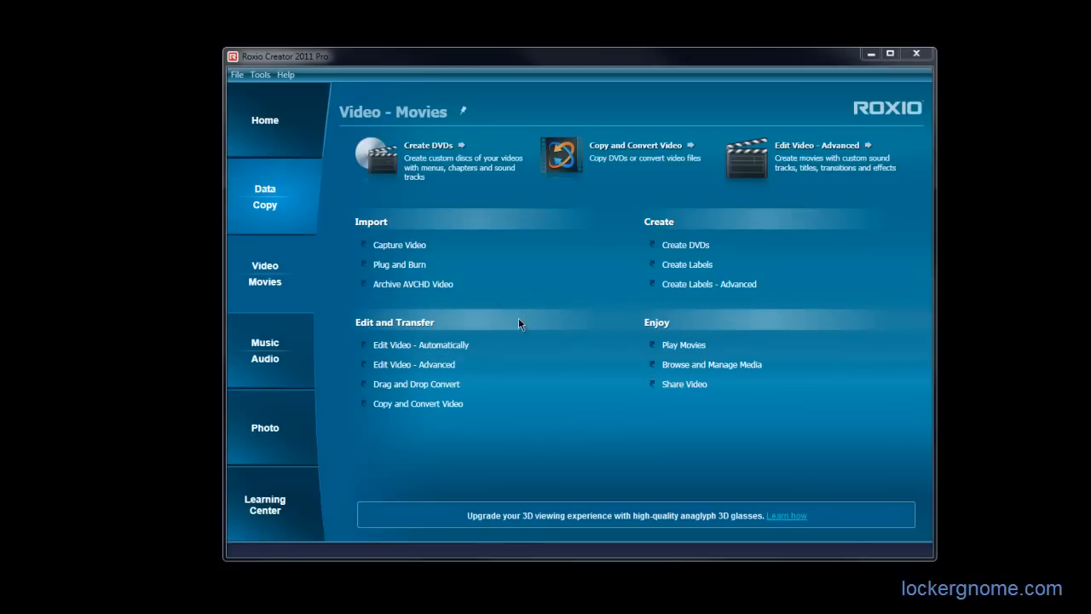
{"action": "mouse_move", "coordinate": [415, 365]}
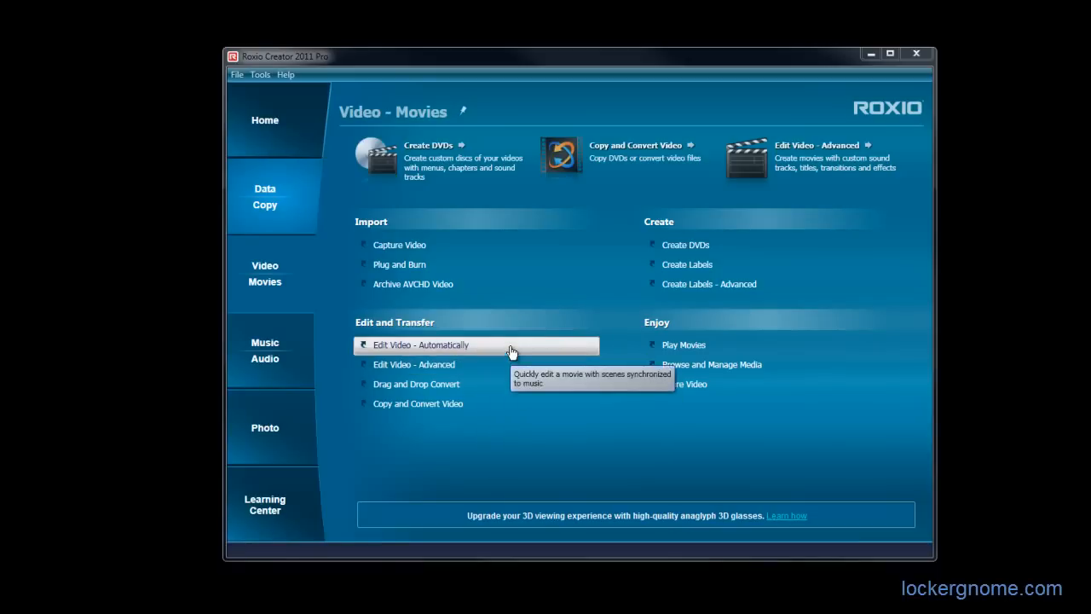
Step: Launch the CineMagic Assistant via Edit Video - Automatically
{"action": "left_click", "coordinate": [421, 344]}
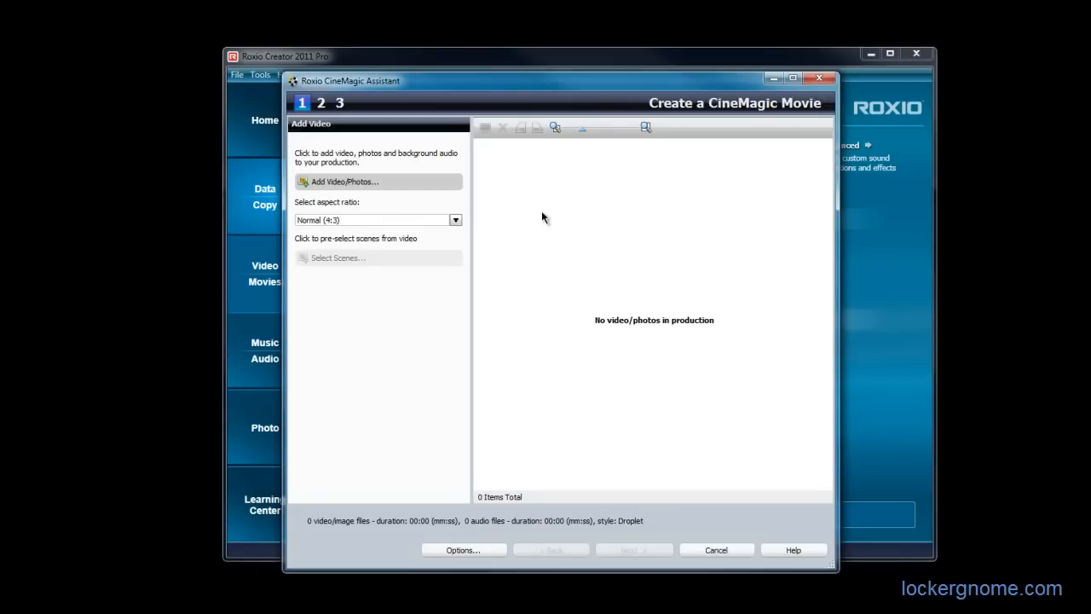
{"action": "mouse_move", "coordinate": [515, 227]}
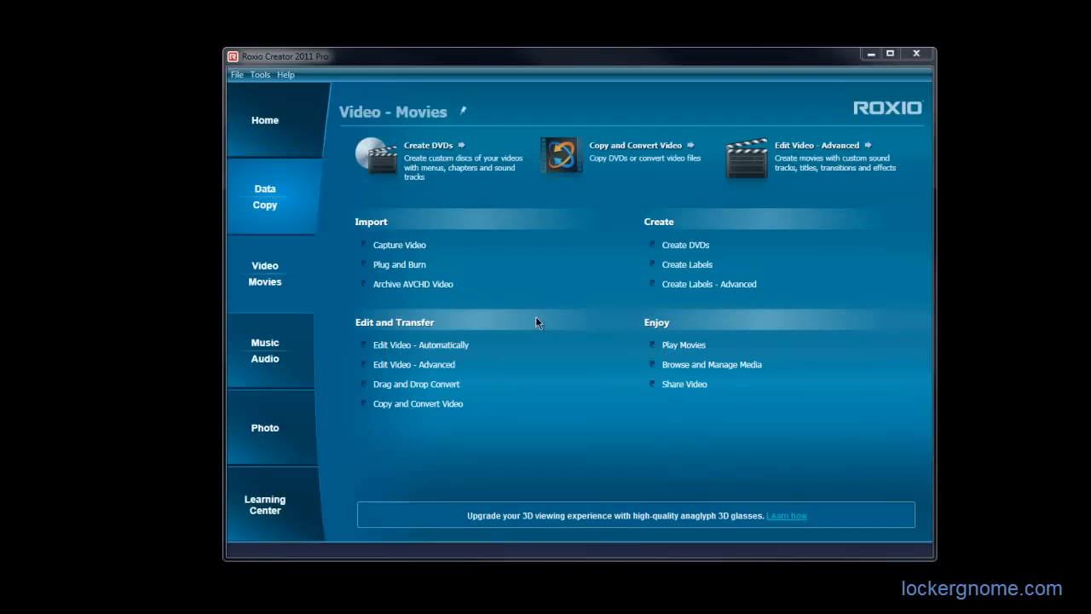
{"action": "mouse_move", "coordinate": [491, 373]}
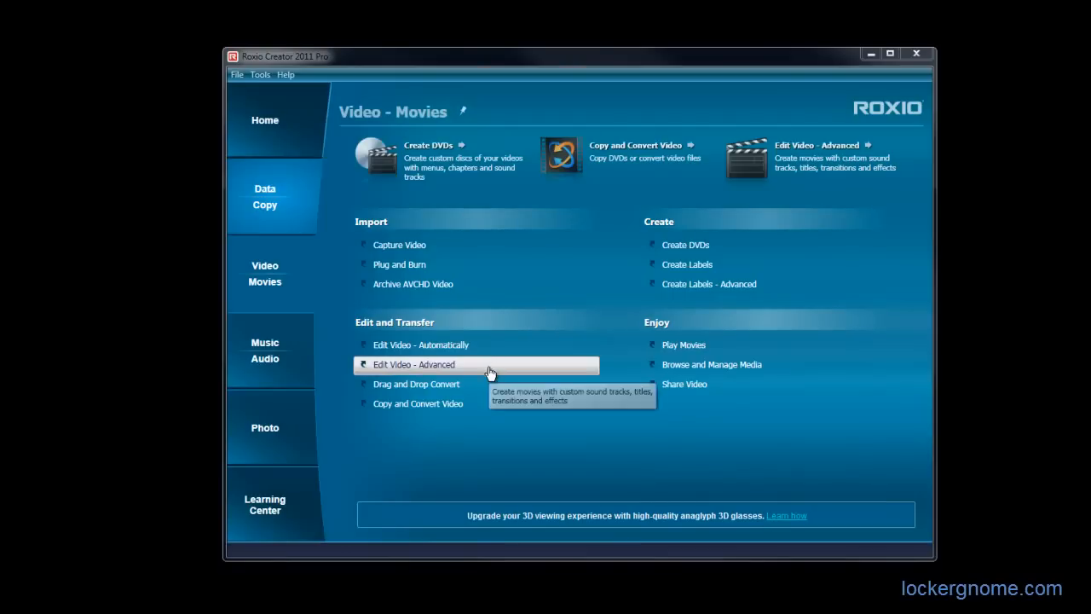
Step: Launch the VideoWave advanced video editor with an empty production timeline
{"action": "left_click", "coordinate": [413, 365]}
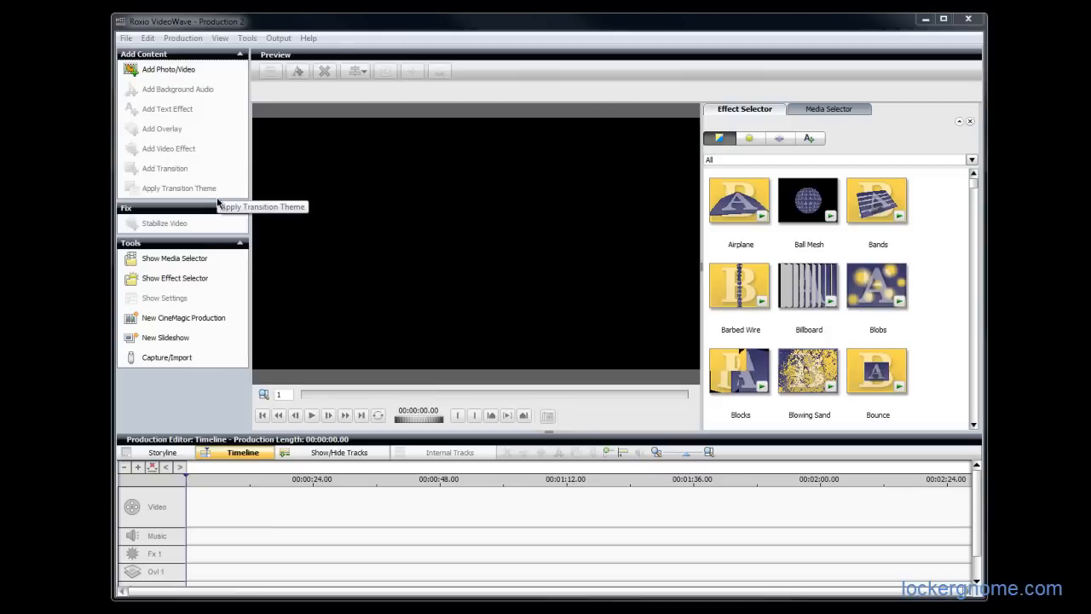
{"action": "mouse_move", "coordinate": [287, 235]}
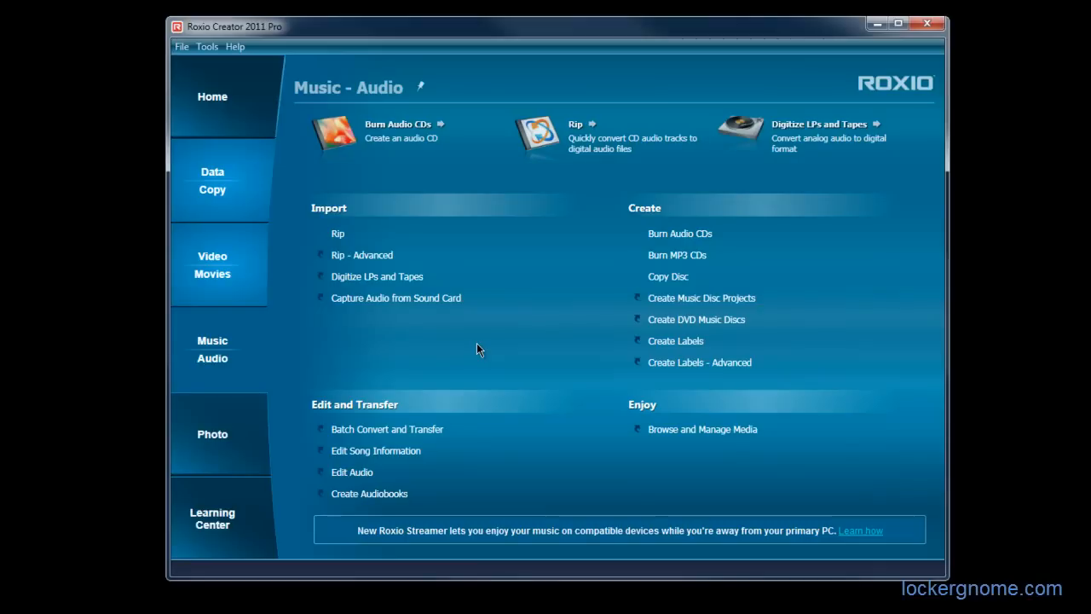
{"action": "mouse_move", "coordinate": [456, 405]}
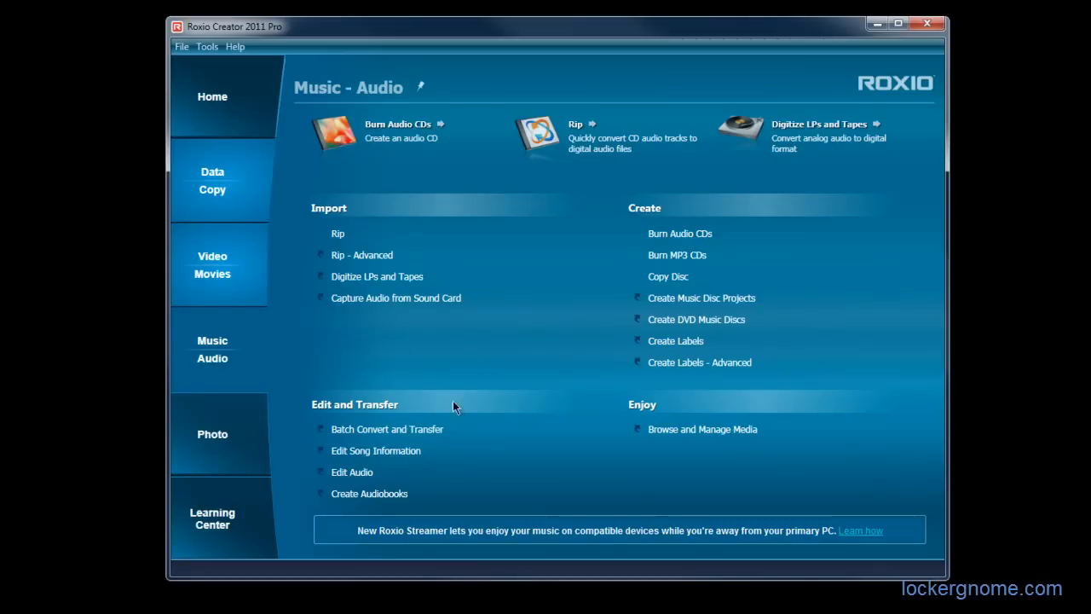
{"action": "mouse_move", "coordinate": [532, 440]}
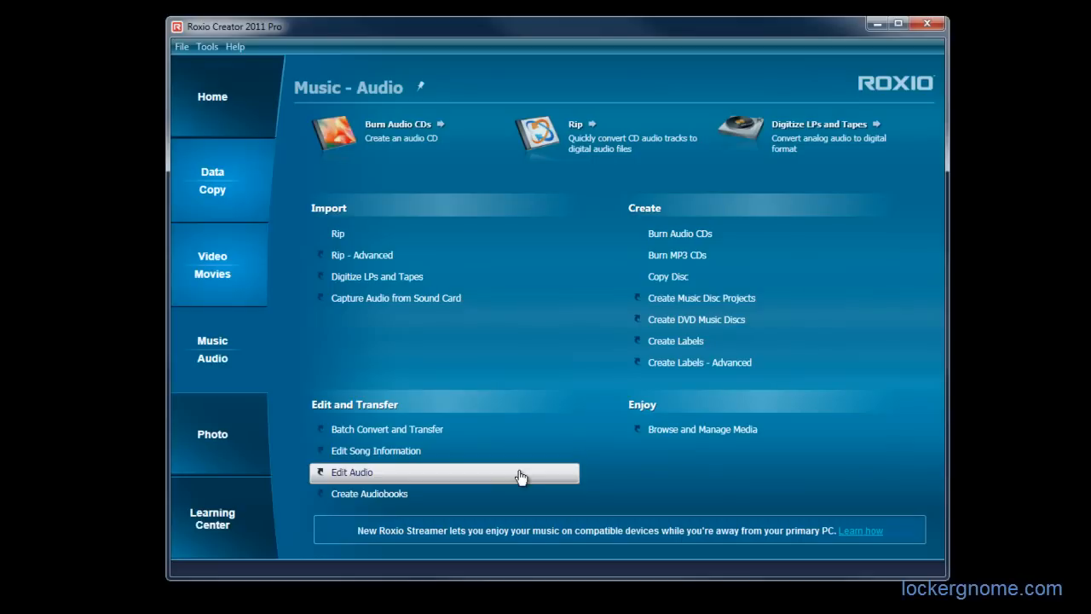
Step: Launch Roxio Sound Editor with an untitled project awaiting audio
{"action": "left_click", "coordinate": [351, 470]}
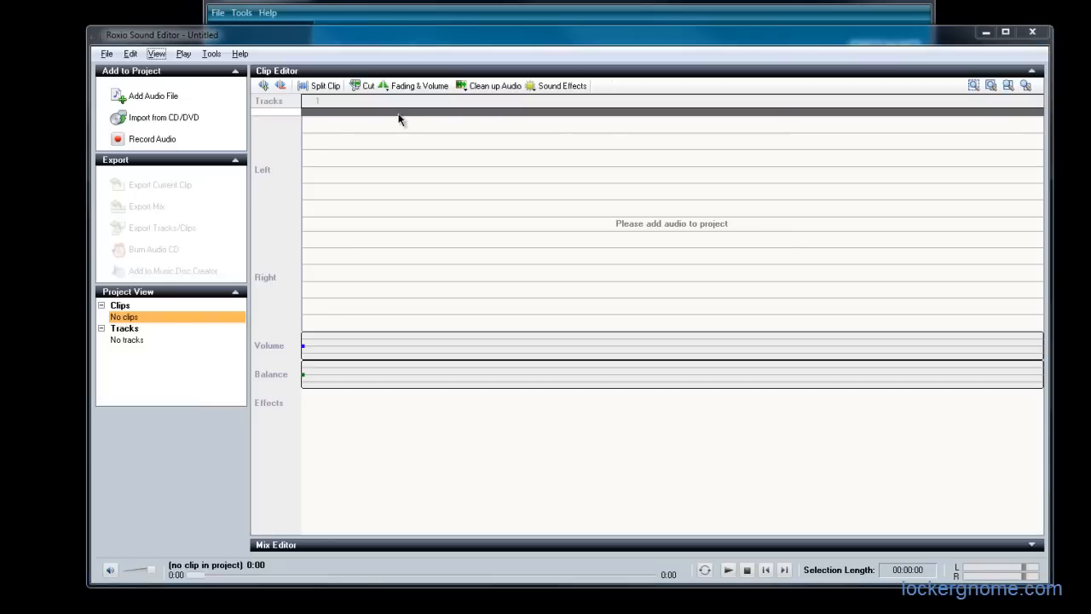
{"action": "mouse_move", "coordinate": [392, 117]}
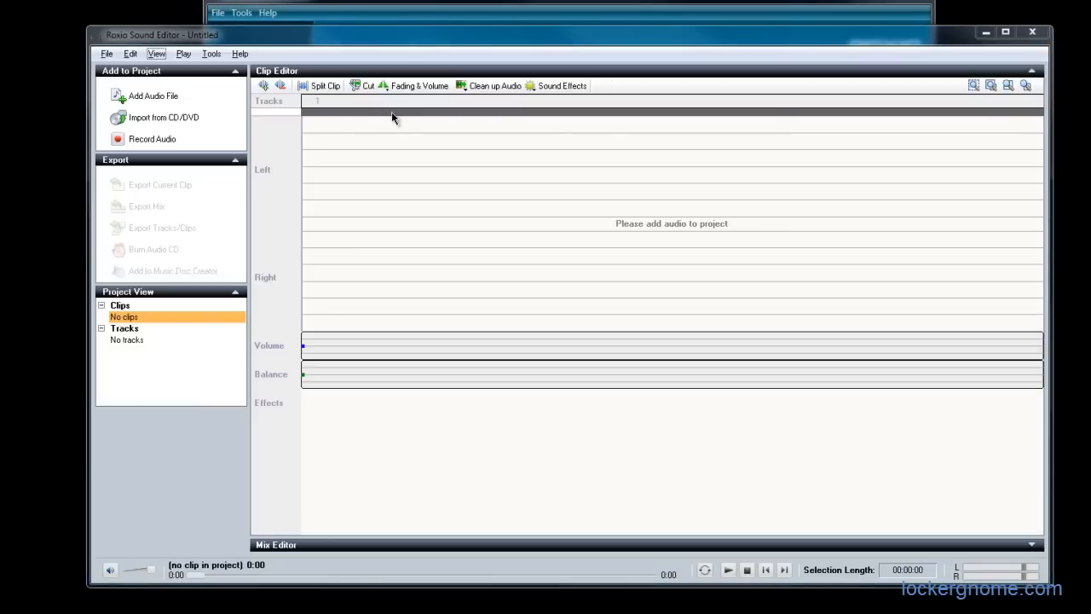
{"action": "mouse_move", "coordinate": [426, 101]}
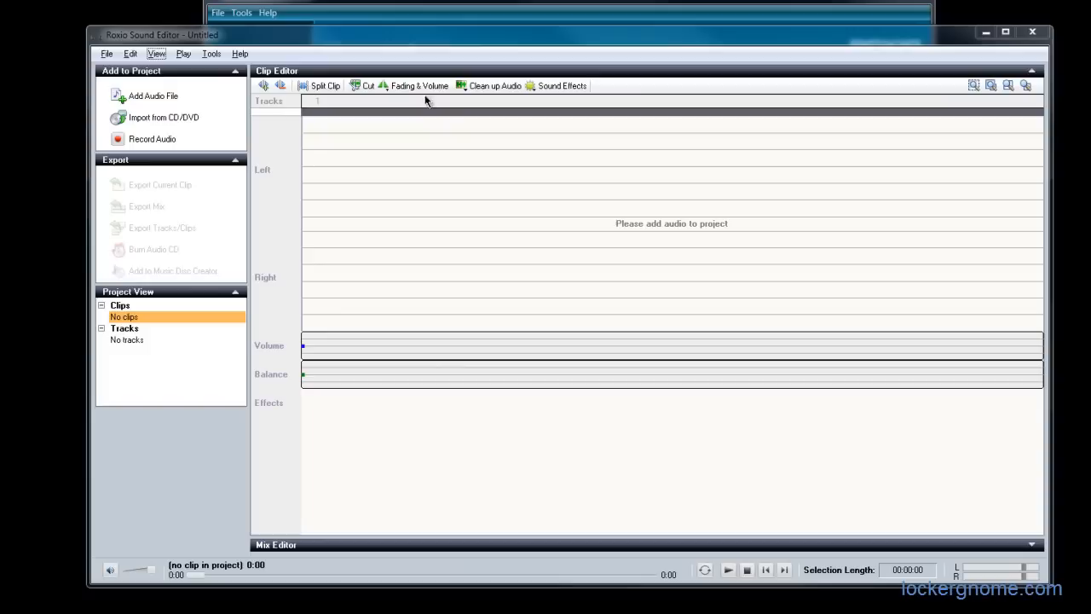
{"action": "mouse_move", "coordinate": [559, 89]}
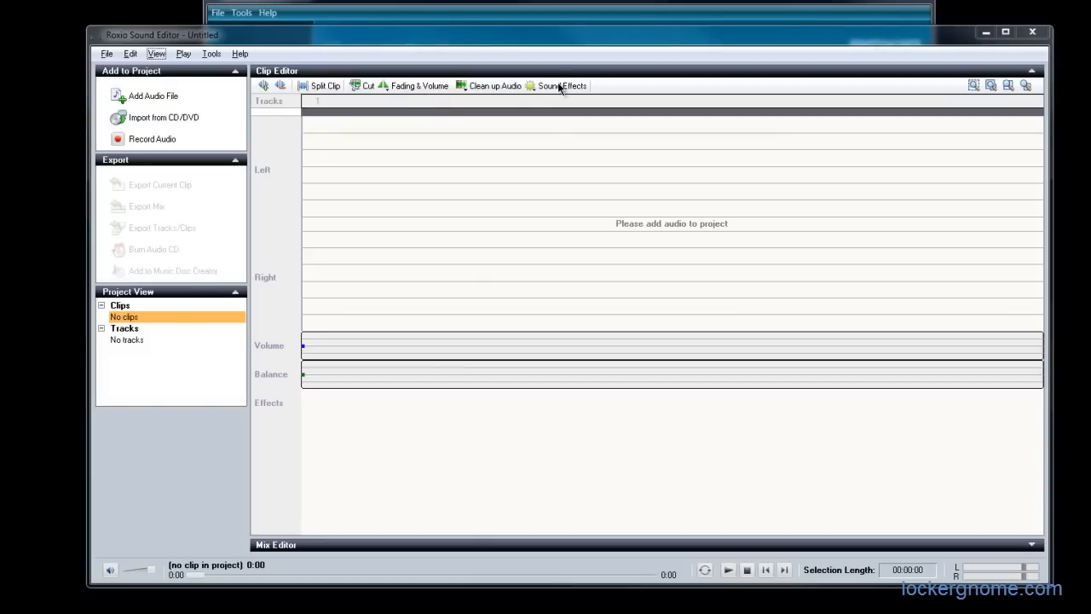
{"action": "mouse_move", "coordinate": [549, 89]}
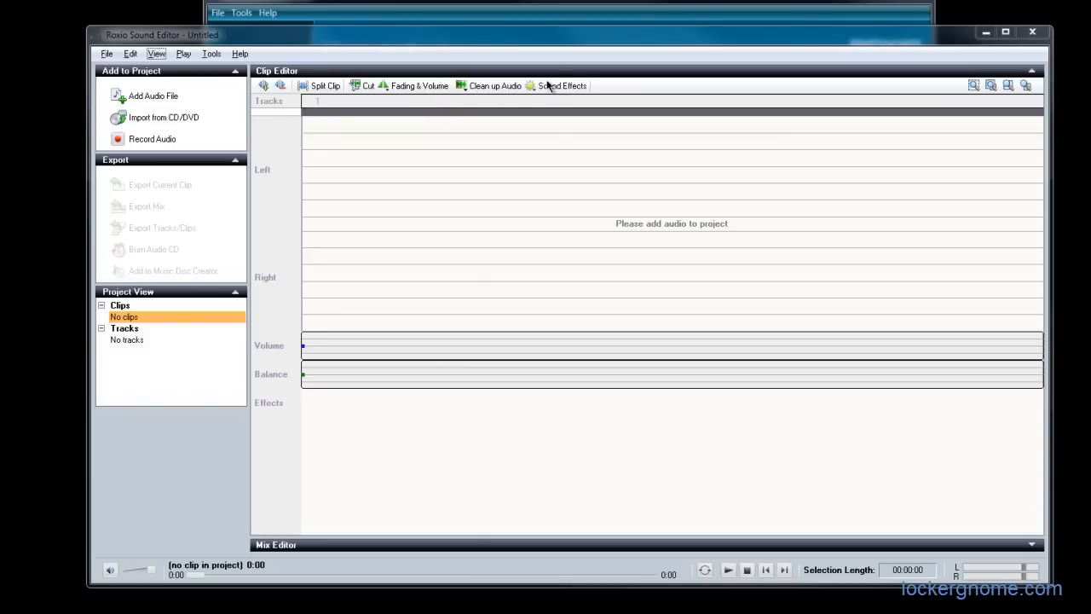
{"action": "mouse_move", "coordinate": [390, 157]}
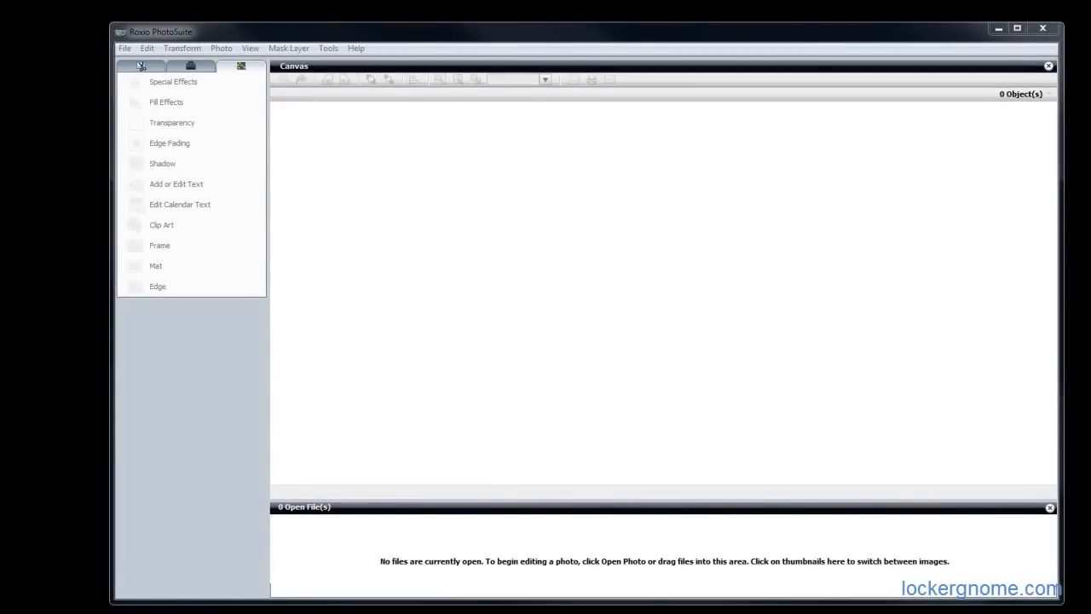
{"action": "mouse_move", "coordinate": [511, 280]}
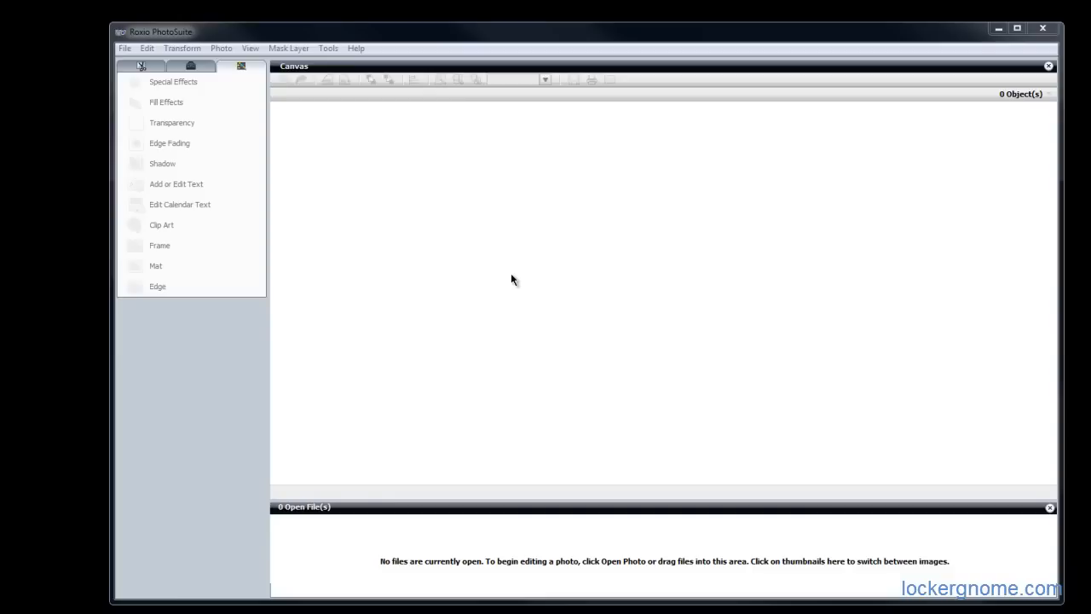
{"action": "mouse_move", "coordinate": [179, 106]}
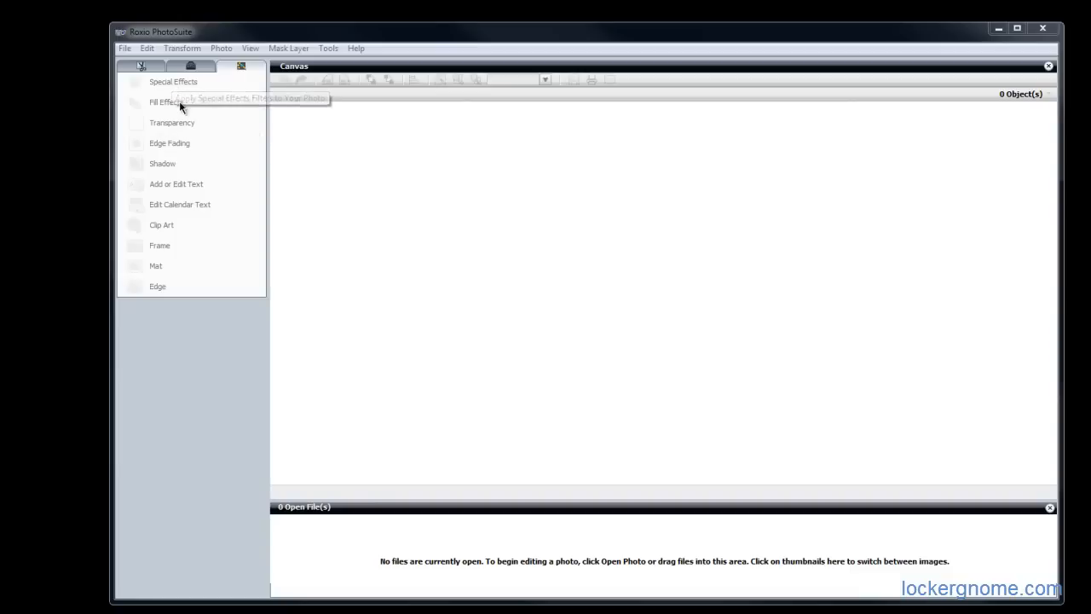
{"action": "mouse_move", "coordinate": [347, 155]}
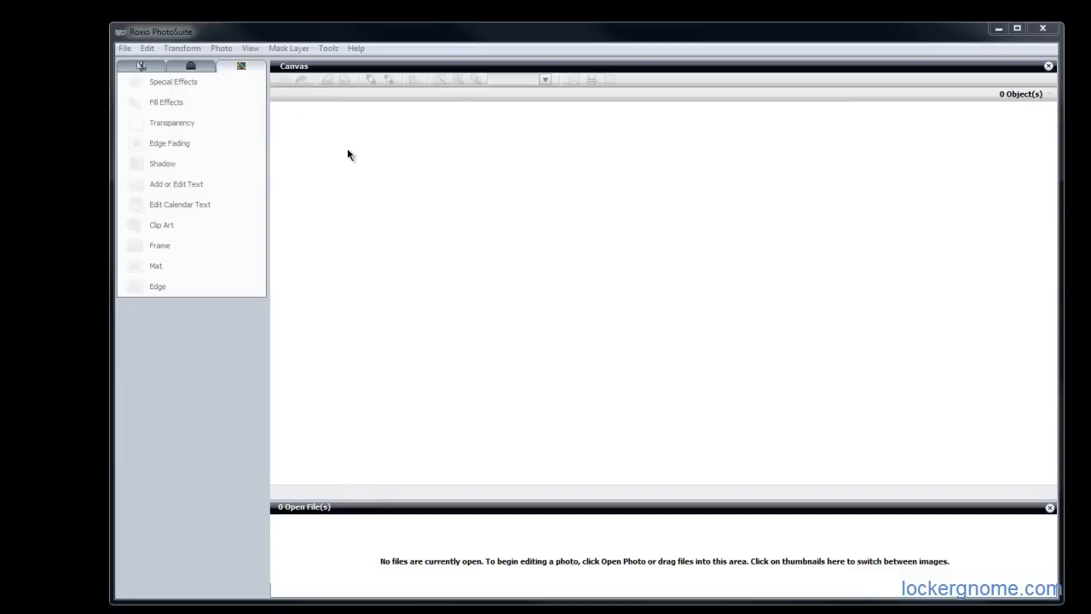
Step: Browse PhotoSuite's Transform, Mask Layer and Tools menus to review editing commands
{"action": "left_click", "coordinate": [181, 48]}
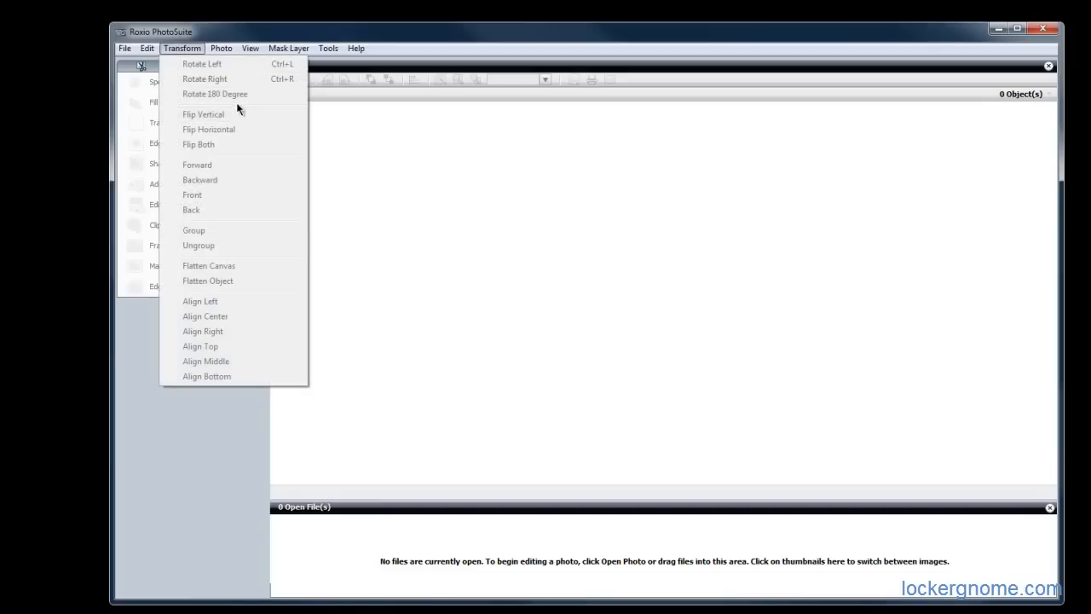
{"action": "left_click", "coordinate": [288, 48]}
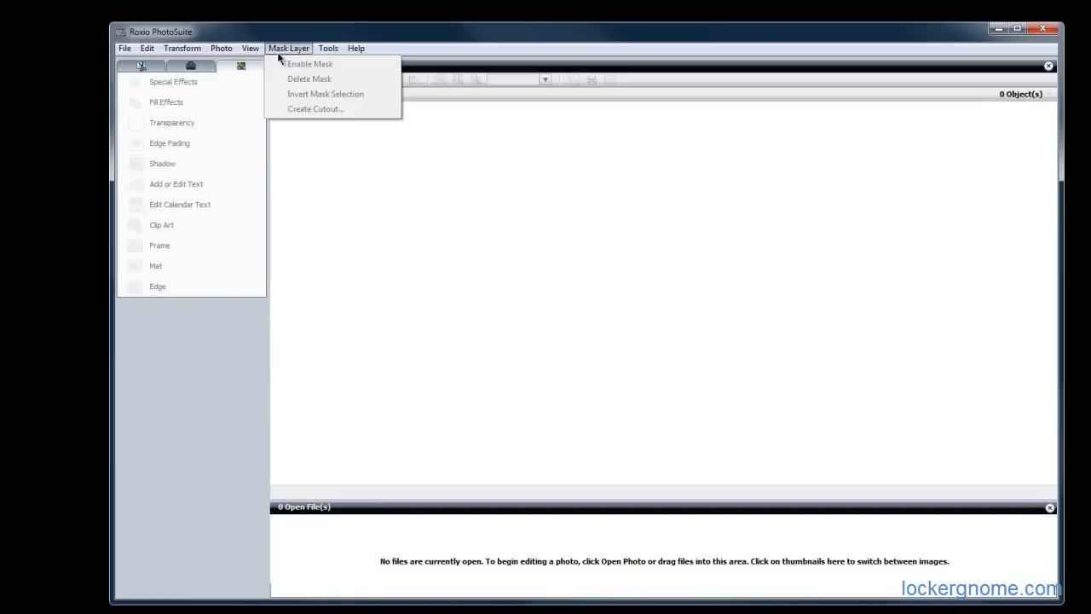
{"action": "left_click", "coordinate": [327, 48]}
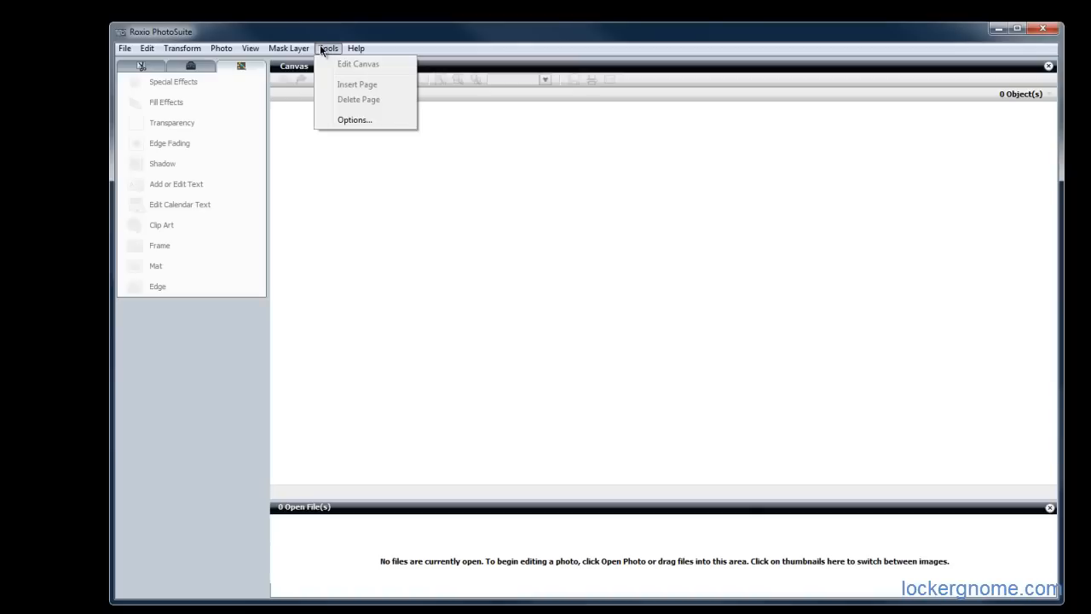
{"action": "left_click", "coordinate": [328, 48]}
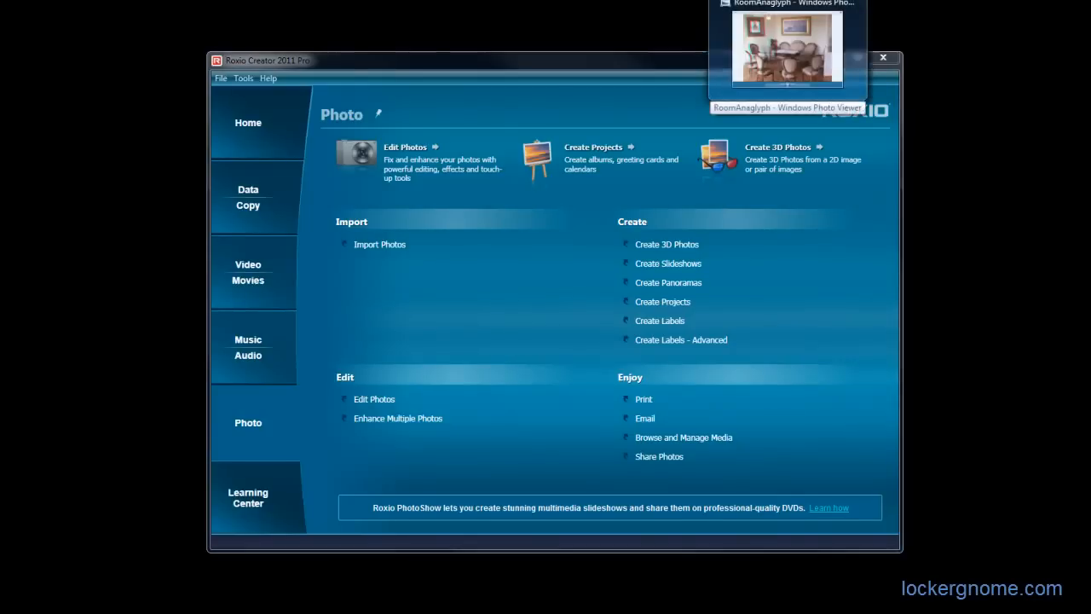
Step: View the RoomAnaglyph and SaintEustache red-cyan 3D sample photos in Windows Photo Viewer
{"action": "left_click", "coordinate": [786, 47]}
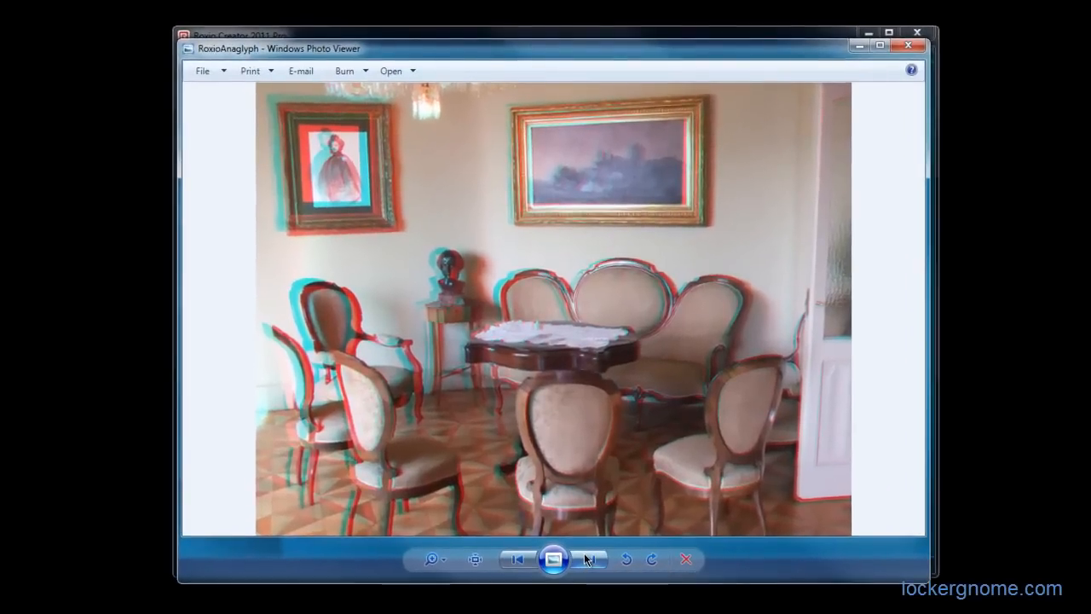
{"action": "left_click", "coordinate": [590, 559]}
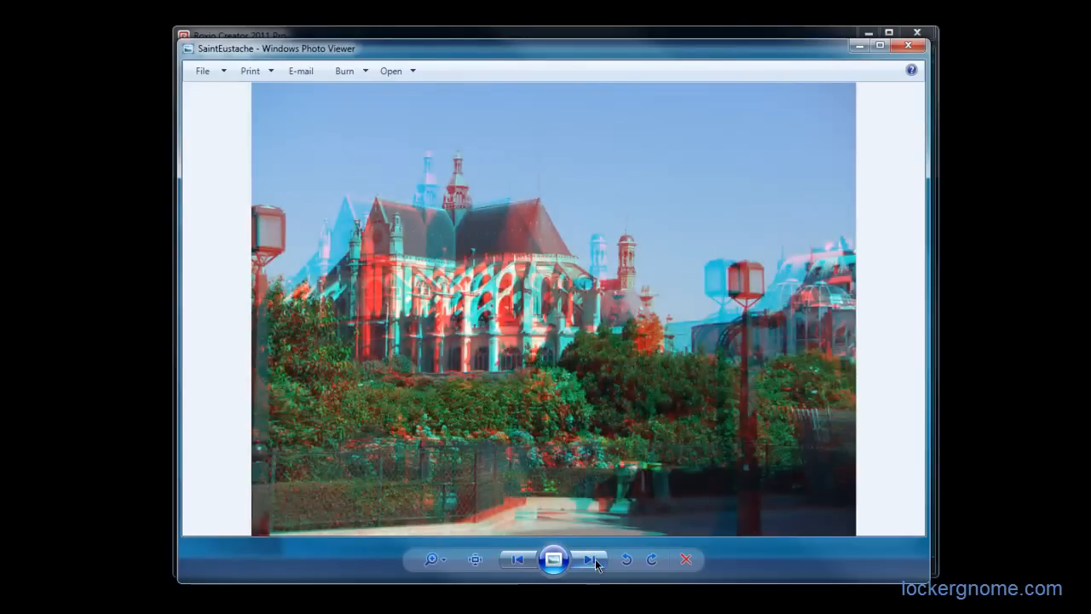
{"action": "left_click", "coordinate": [590, 559]}
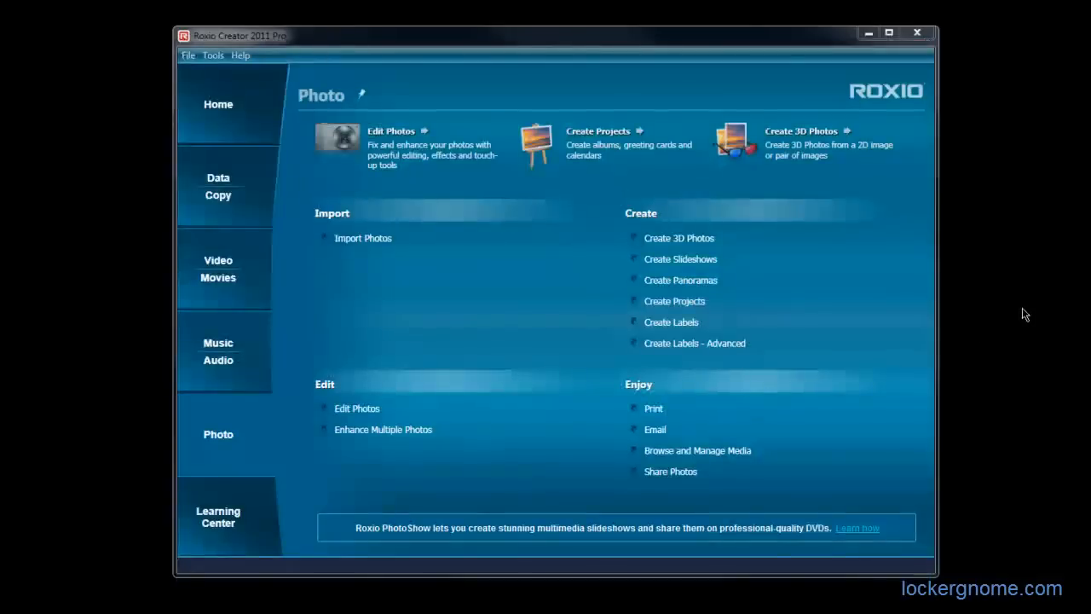
{"action": "mouse_move", "coordinate": [1036, 313]}
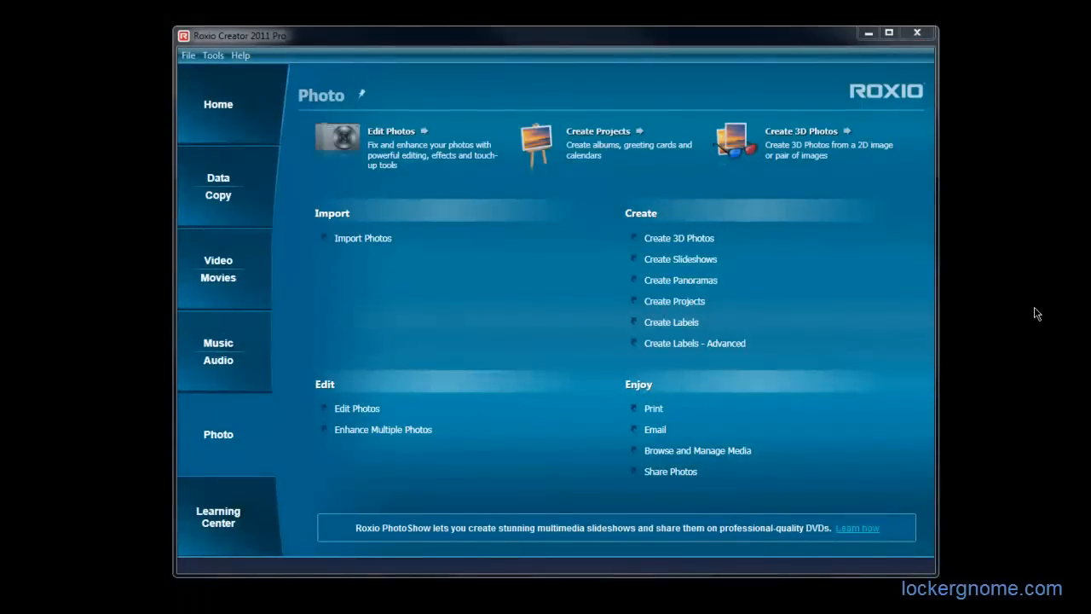
{"action": "mouse_move", "coordinate": [989, 392]}
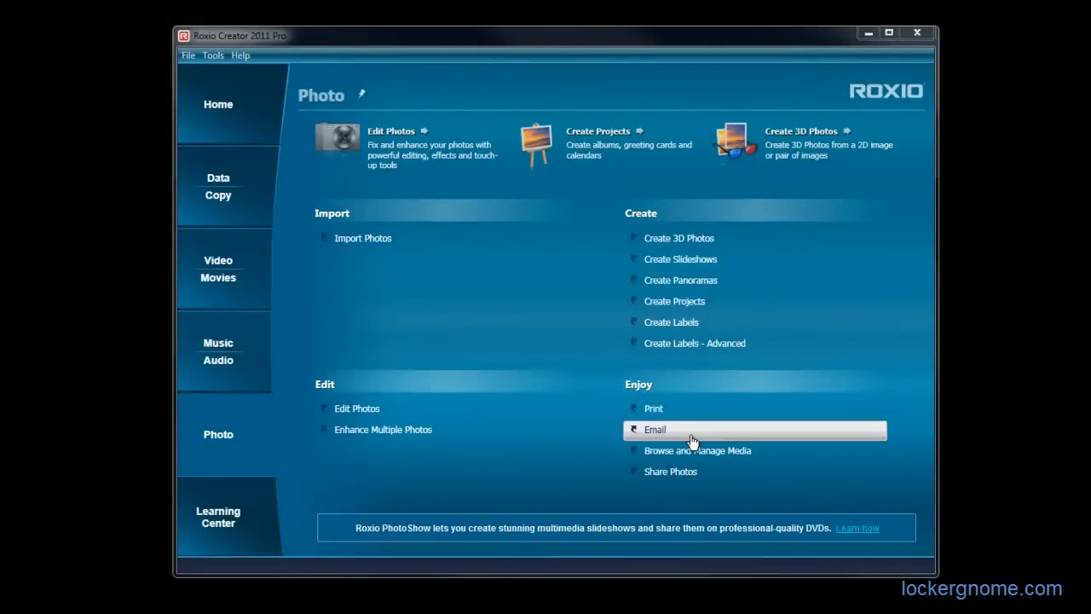
{"action": "mouse_move", "coordinate": [685, 471]}
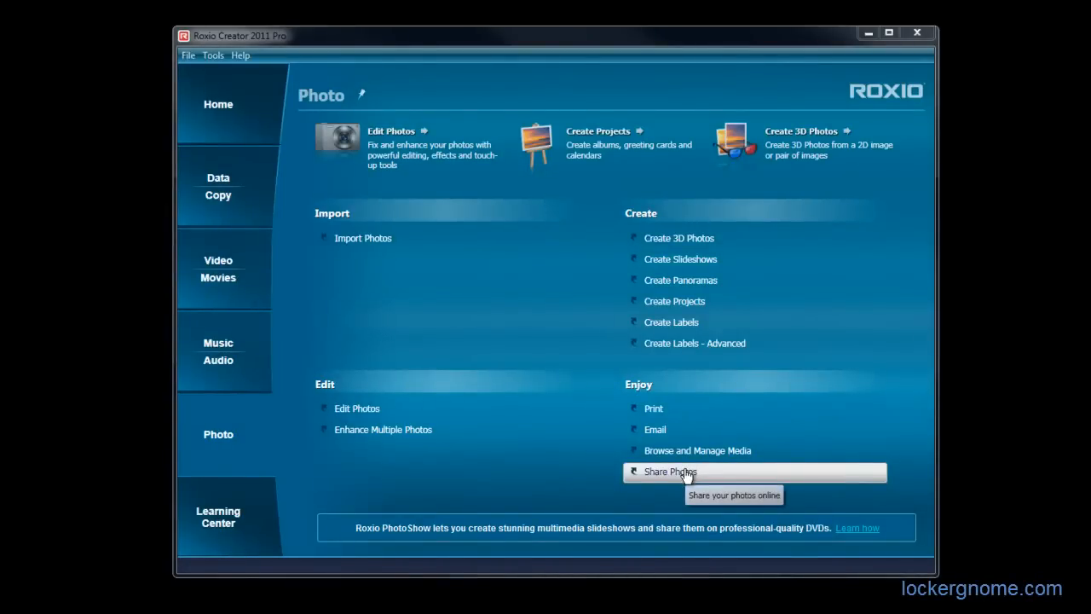
Step: Show the Learning Center with its tutorial videos and step-by-step guides
{"action": "left_click", "coordinate": [218, 517]}
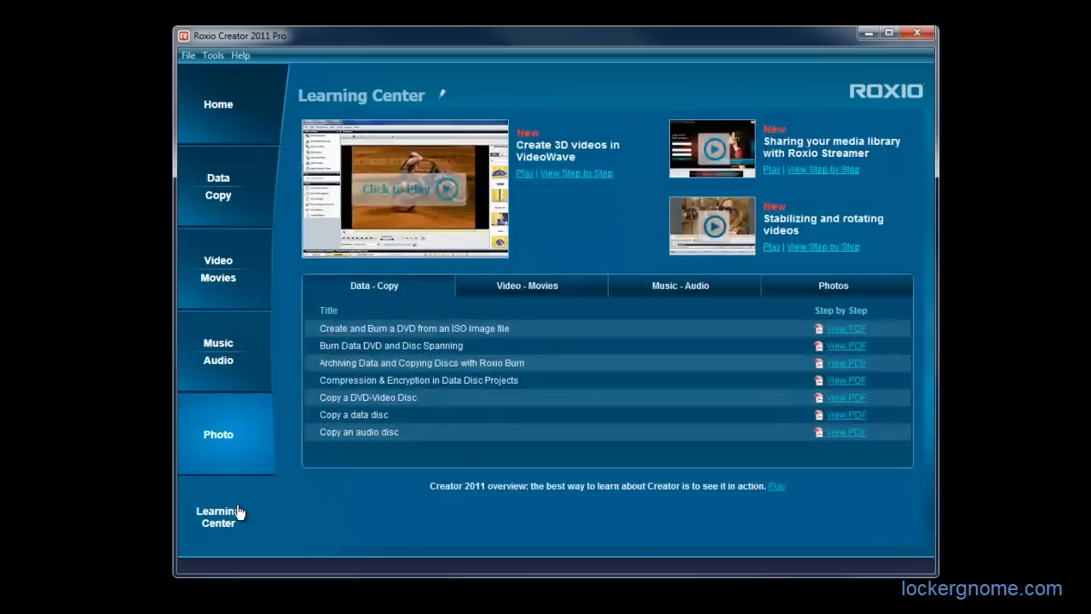